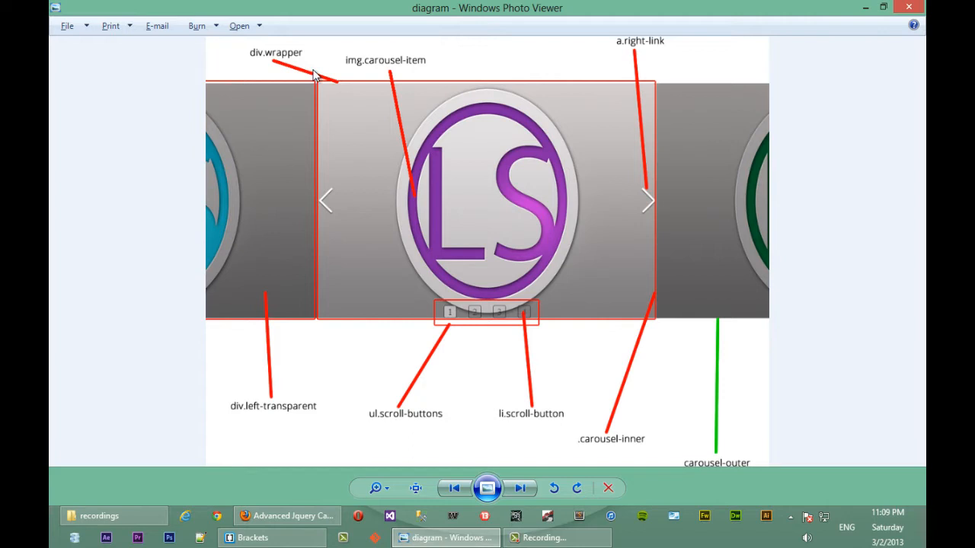
pyautogui.moveTo(319, 83)
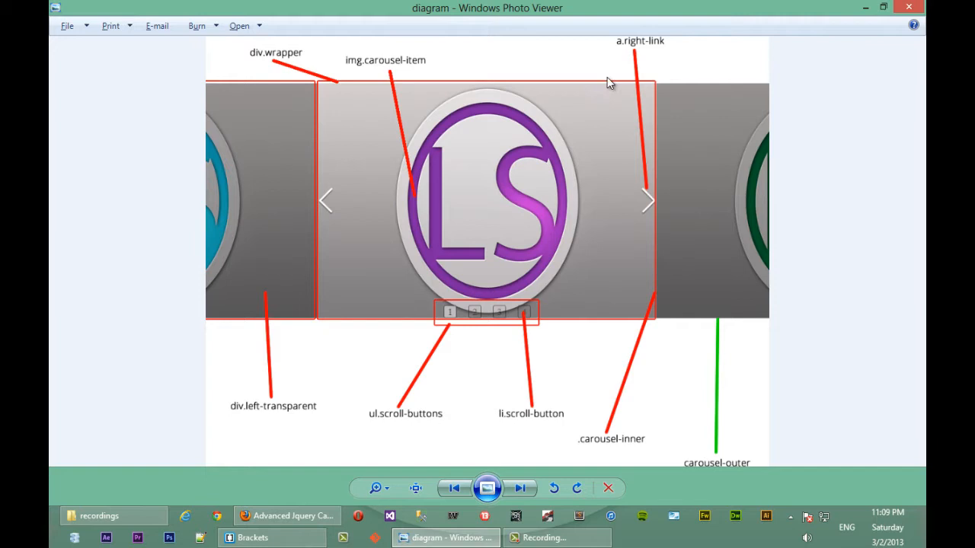
pyautogui.moveTo(509, 334)
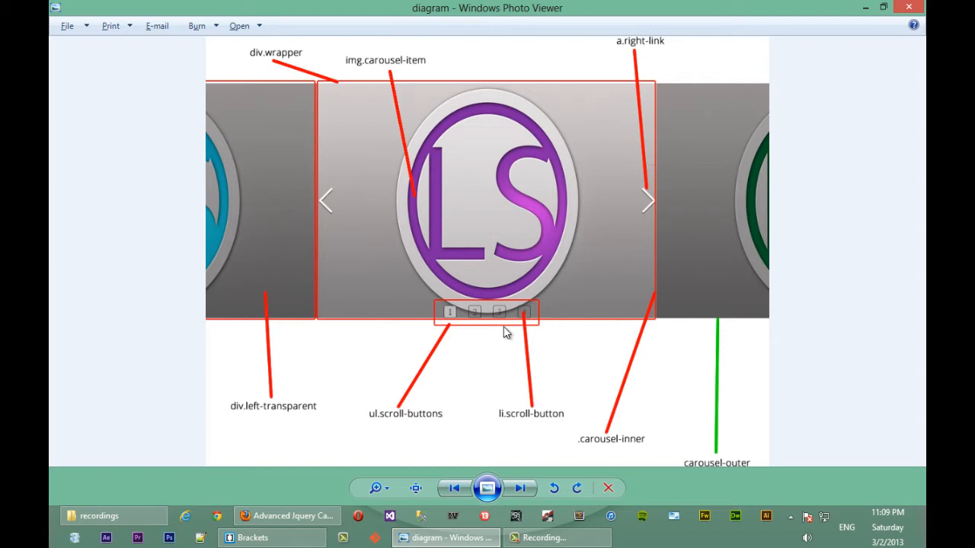
pyautogui.moveTo(221, 235)
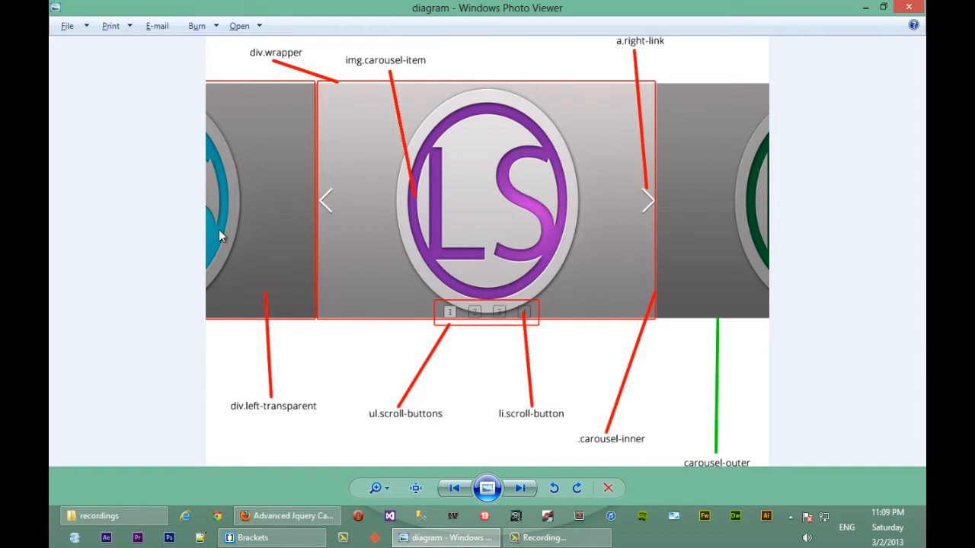
pyautogui.moveTo(480, 152)
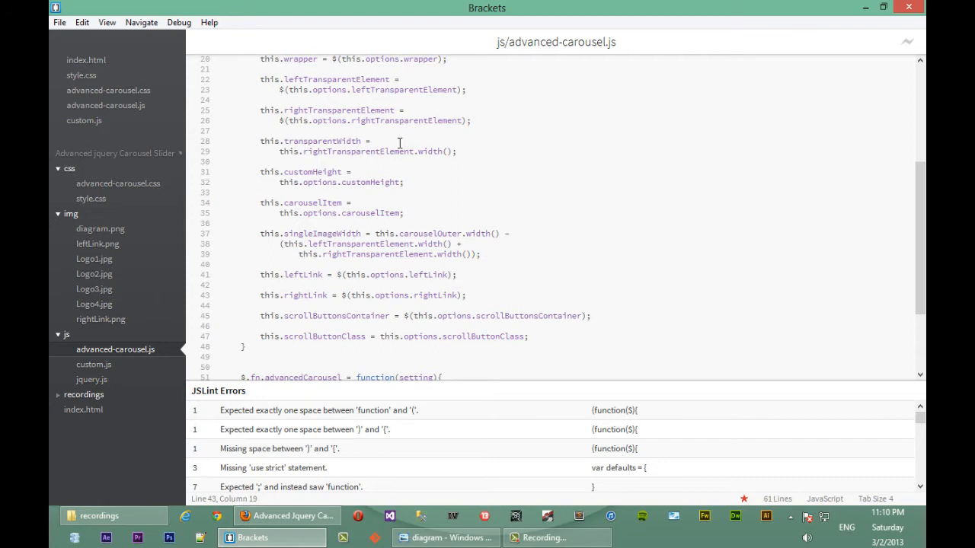
# Review the constructor's properties, highlighting singleImageWidth in the code
pyautogui.doubleClick(321, 140)
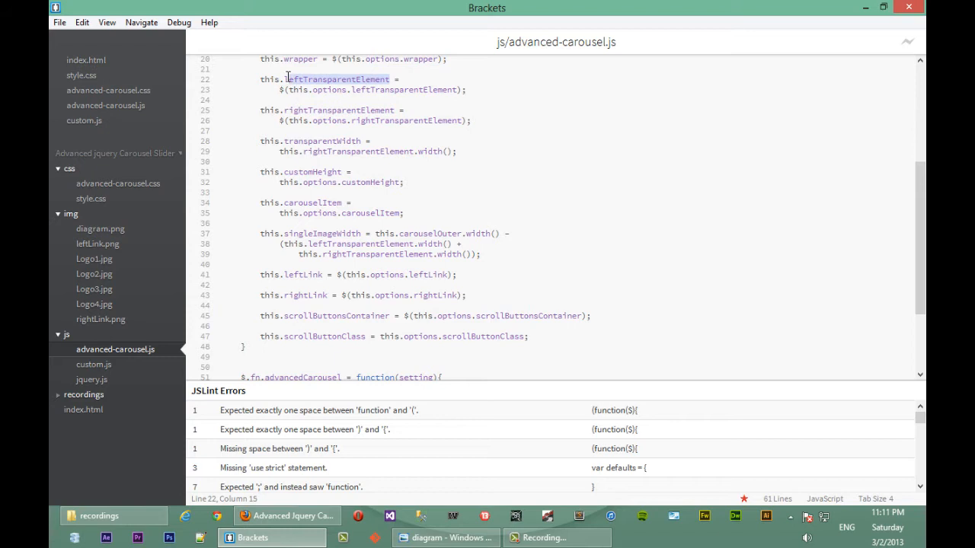
pyautogui.scroll(-3)
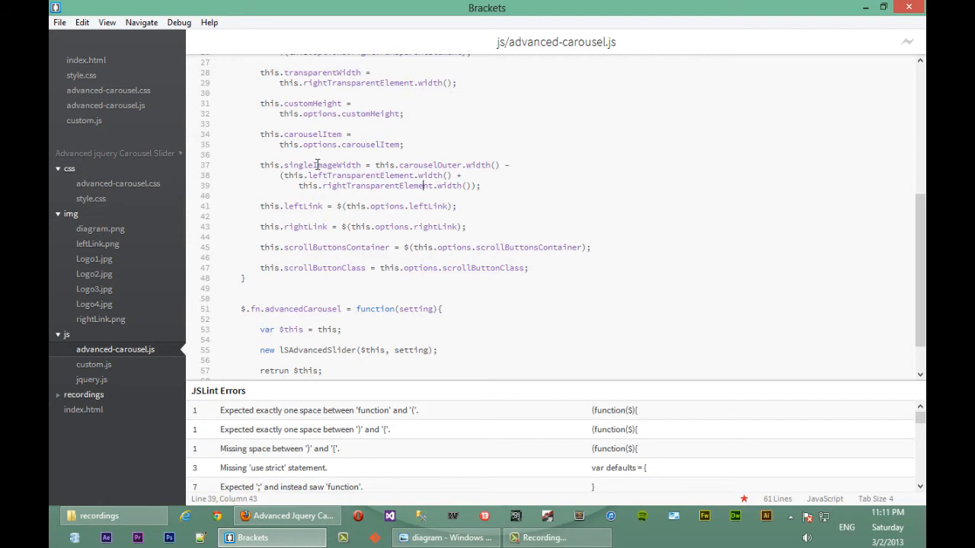
pyautogui.doubleClick(323, 164)
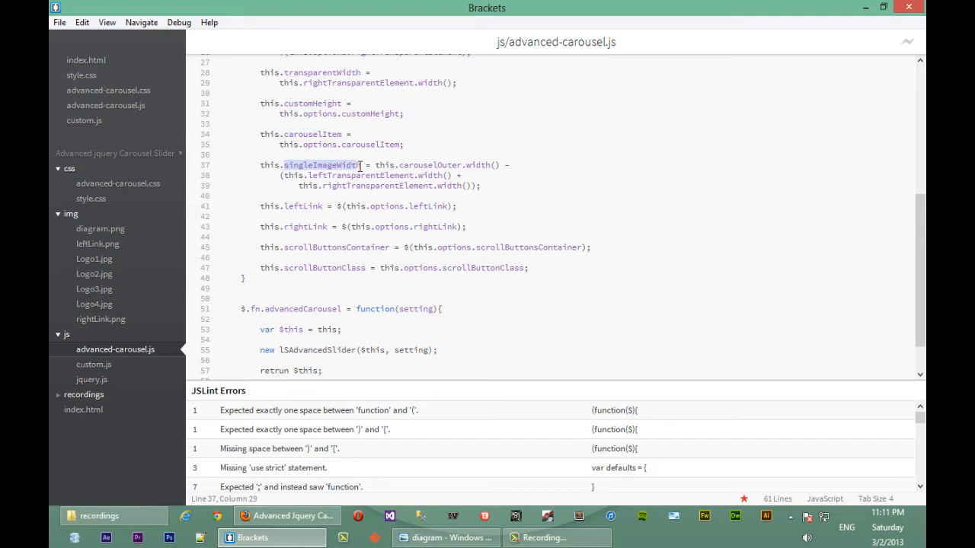
pyautogui.click(445, 537)
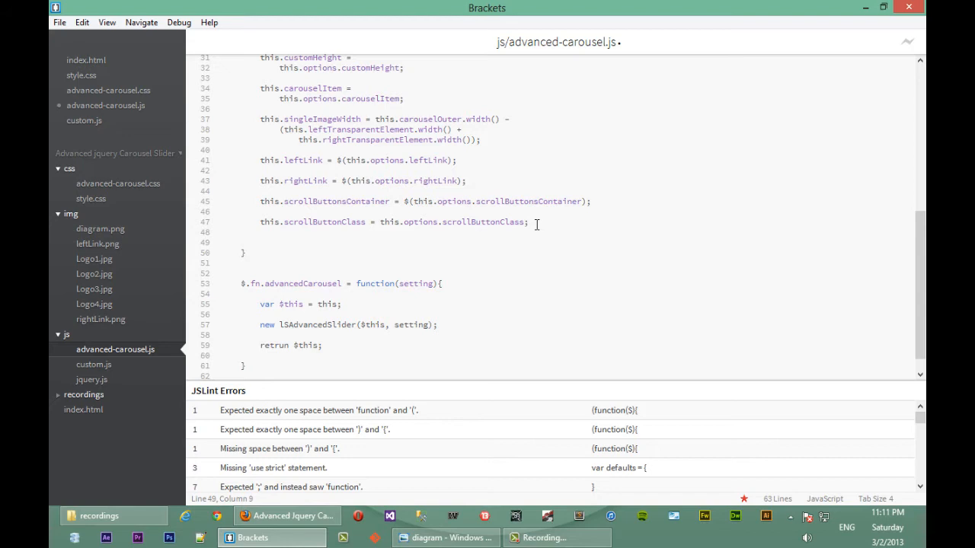
# End the constructor with the statement this.init();
pyautogui.write('this')
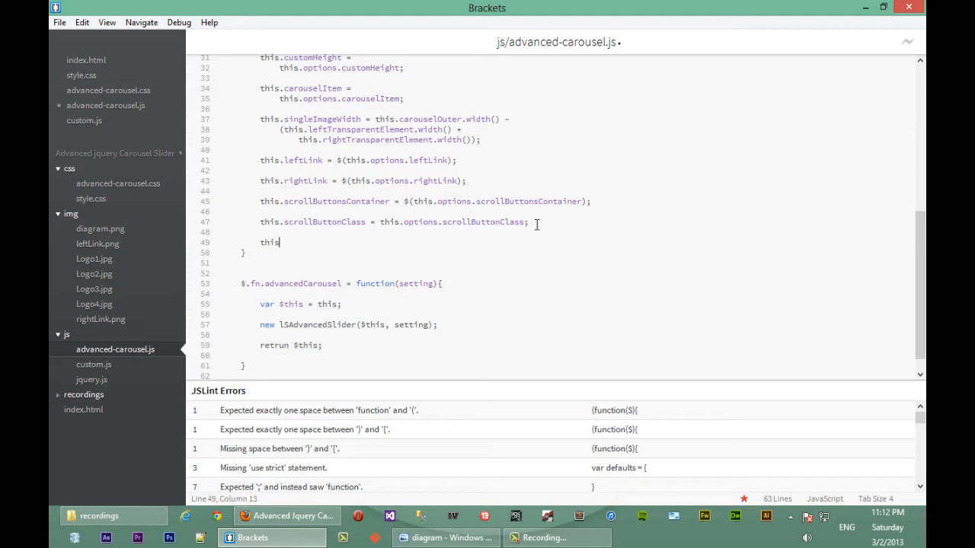
pyautogui.write('.ini')
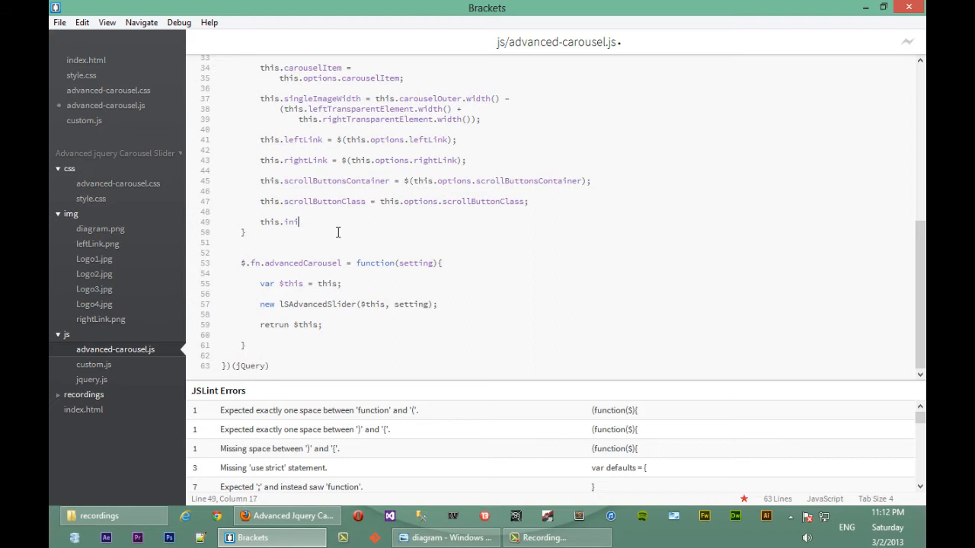
pyautogui.write('t();')
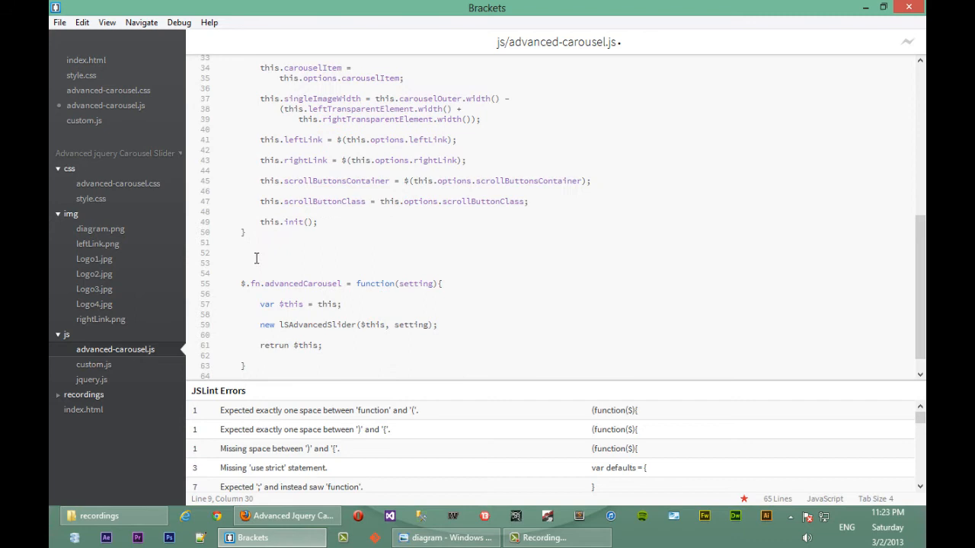
# Add an empty lSAdvancedSlider.prototype.init = function() {} below the constructor
pyautogui.write('lSAdvancedSlider.prototype.init = function(')
pyautogui.click(556, 273)
pyautogui.write('{')
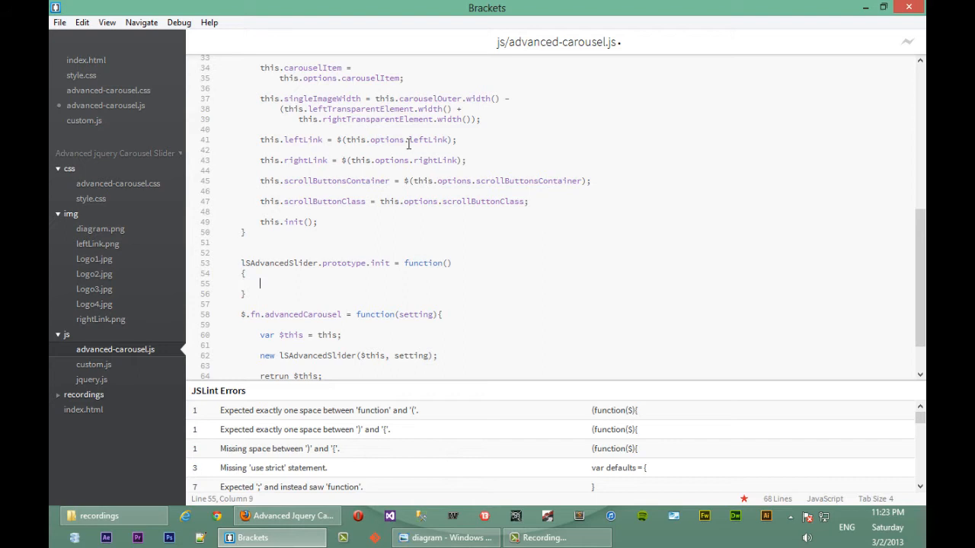
pyautogui.scroll(3)
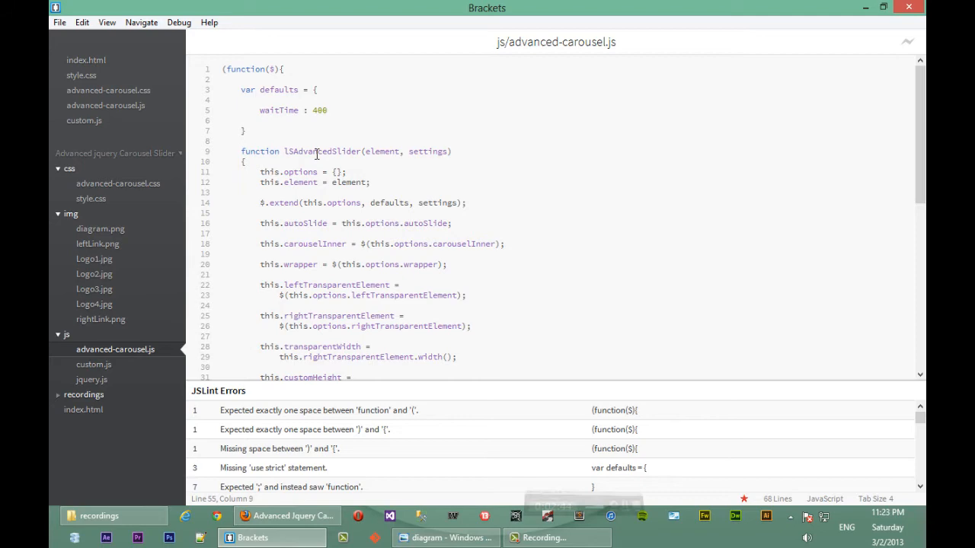
pyautogui.scroll(-3)
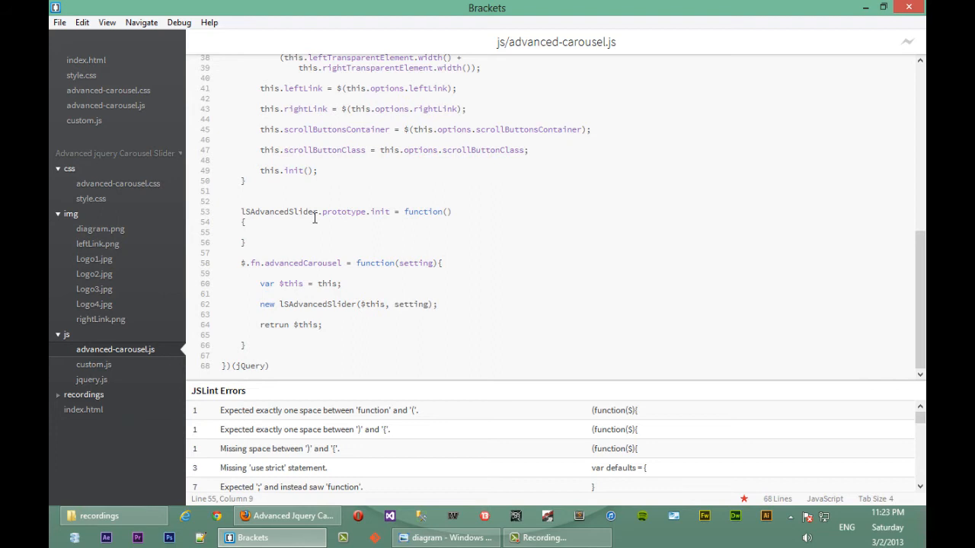
pyautogui.doubleClick(280, 210)
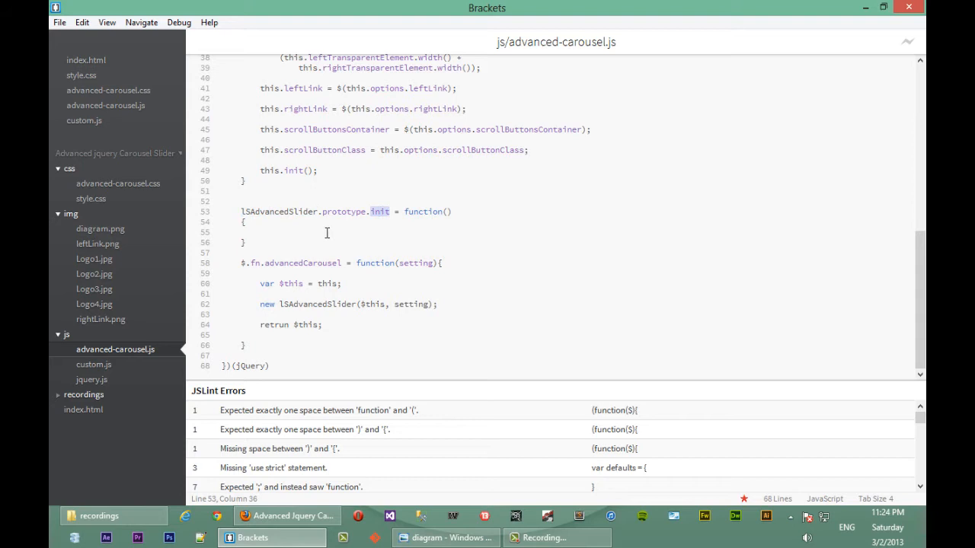
pyautogui.click(262, 232)
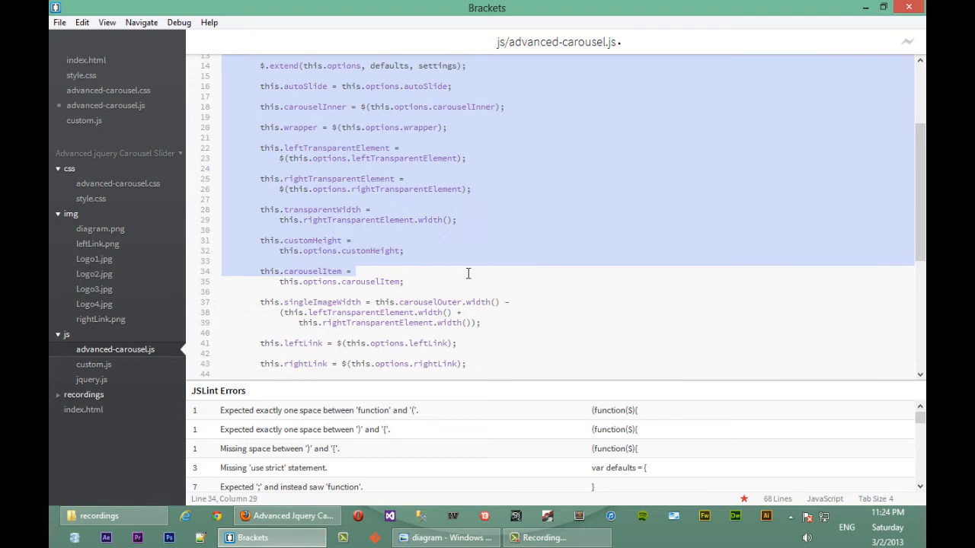
# Write the init body's first statement, var parent = this;
pyautogui.scroll(-3)
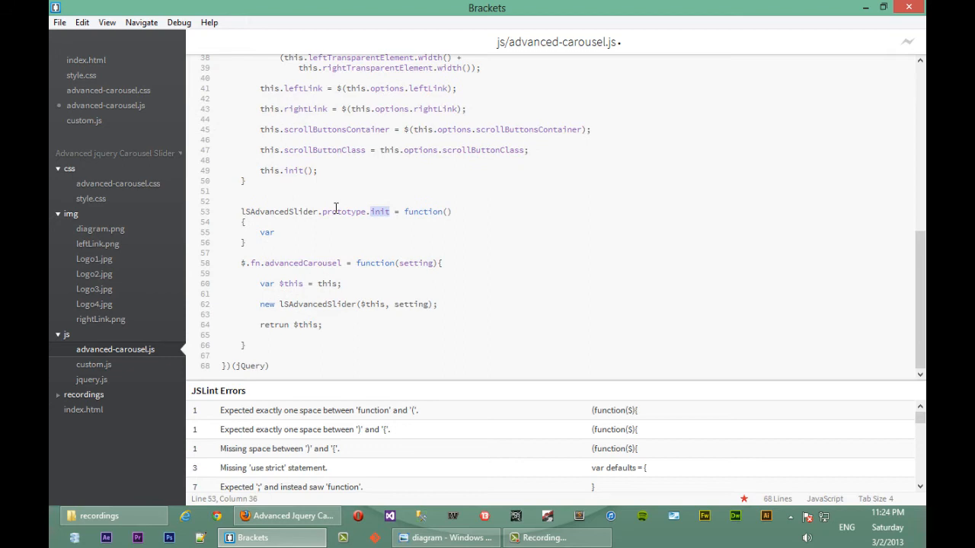
pyautogui.write('this;')
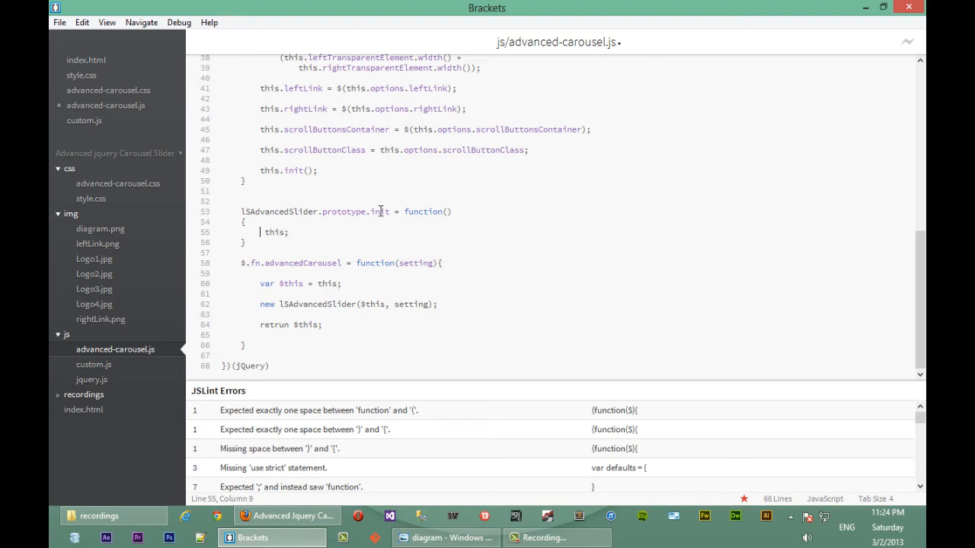
pyautogui.click(373, 212)
pyautogui.write('var parent = ')
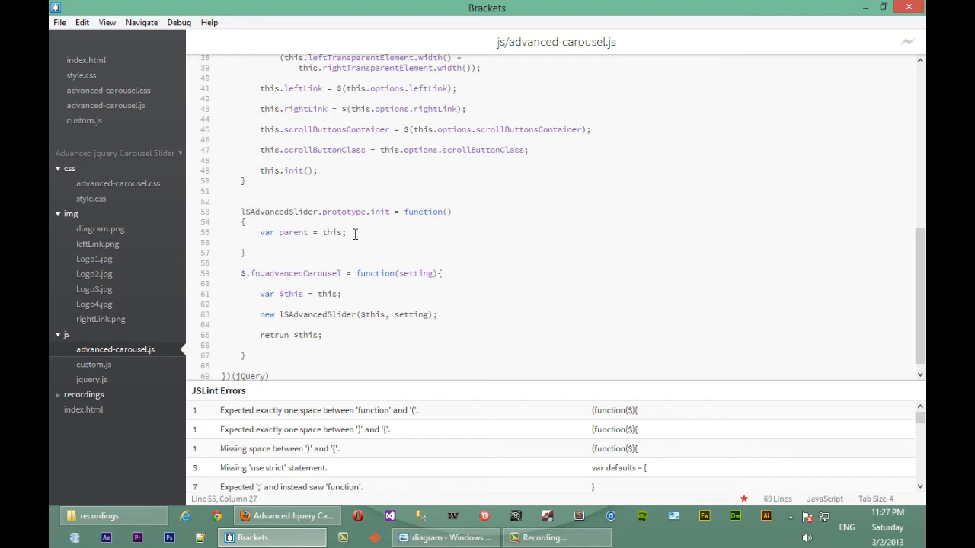
# Declare numberOfImages = $(parent.carouselItem).length; in the init method
pyautogui.write('numberOfImages =')
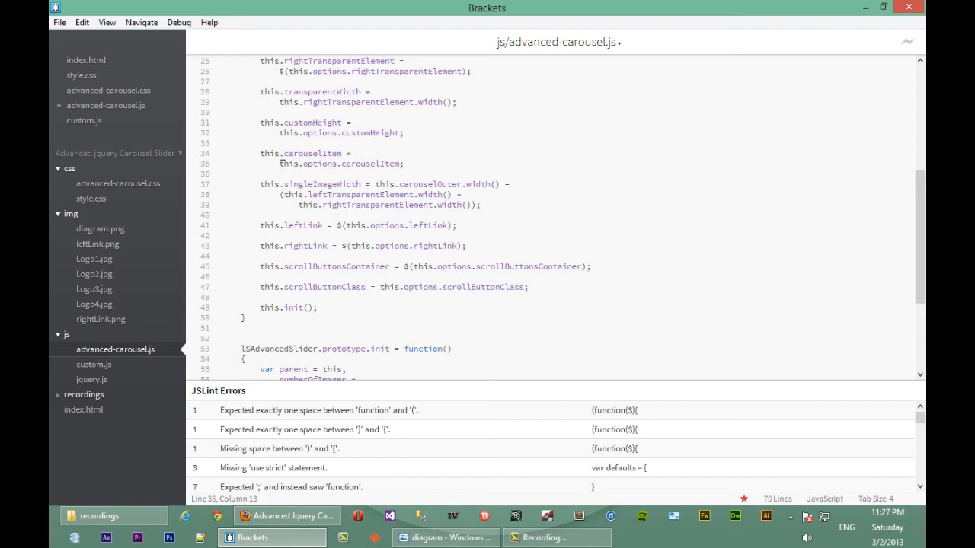
pyautogui.scroll(-3)
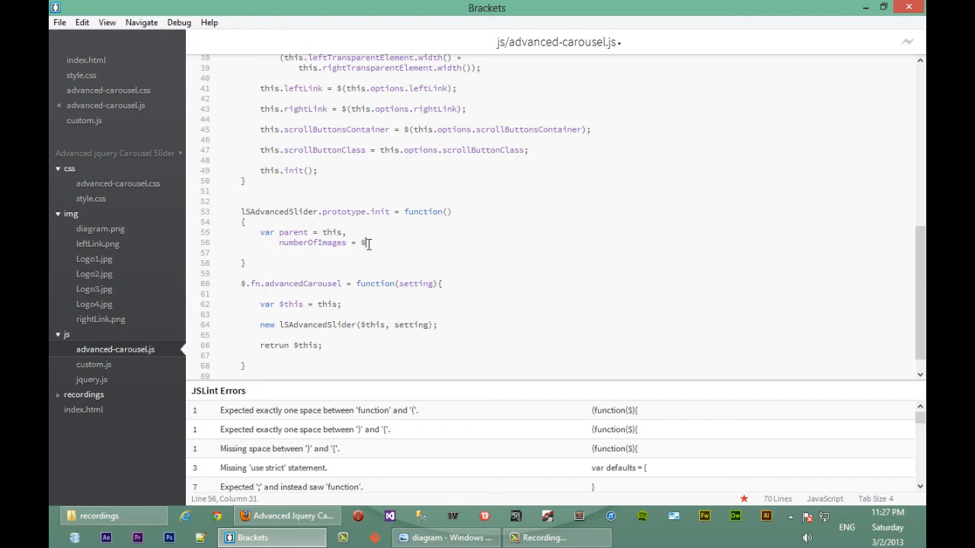
pyautogui.write('(parent.carouselImtem')
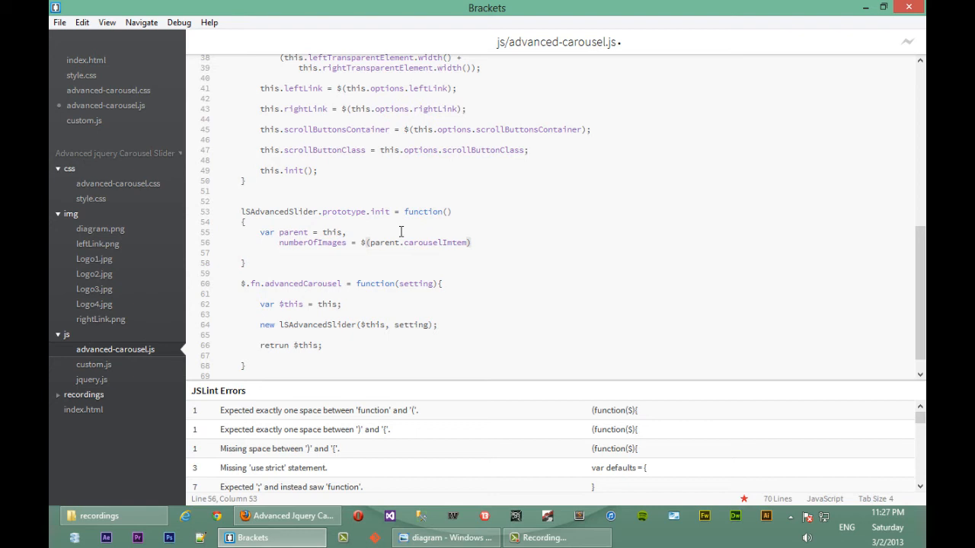
pyautogui.write('.l')
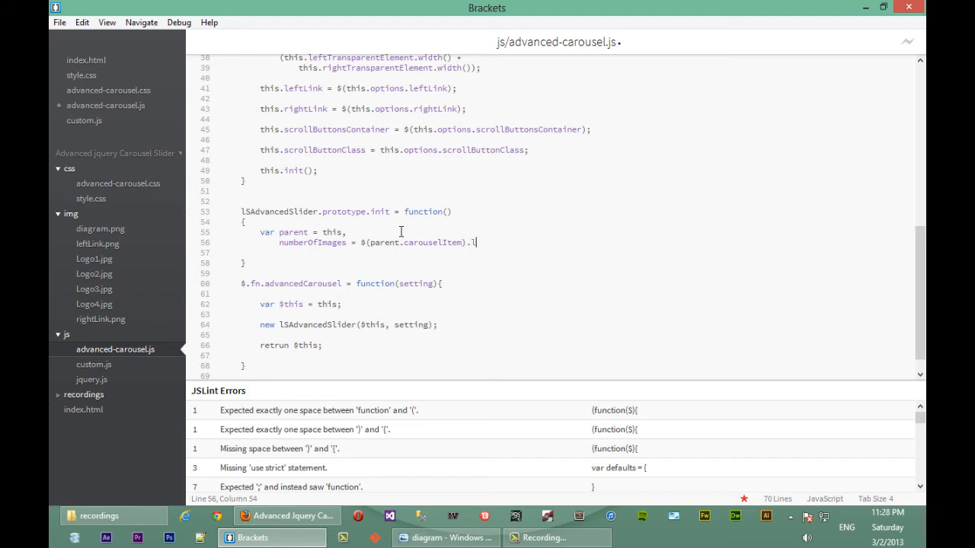
pyautogui.write('ength;')
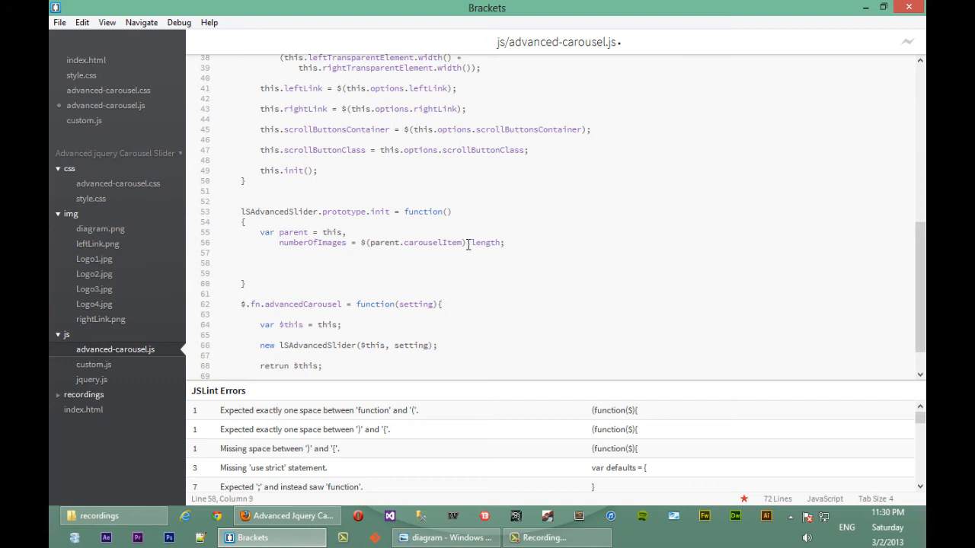
# Begin a new statement on $(parent.carouselItem)
pyautogui.write('$(parent.carouselItem)')
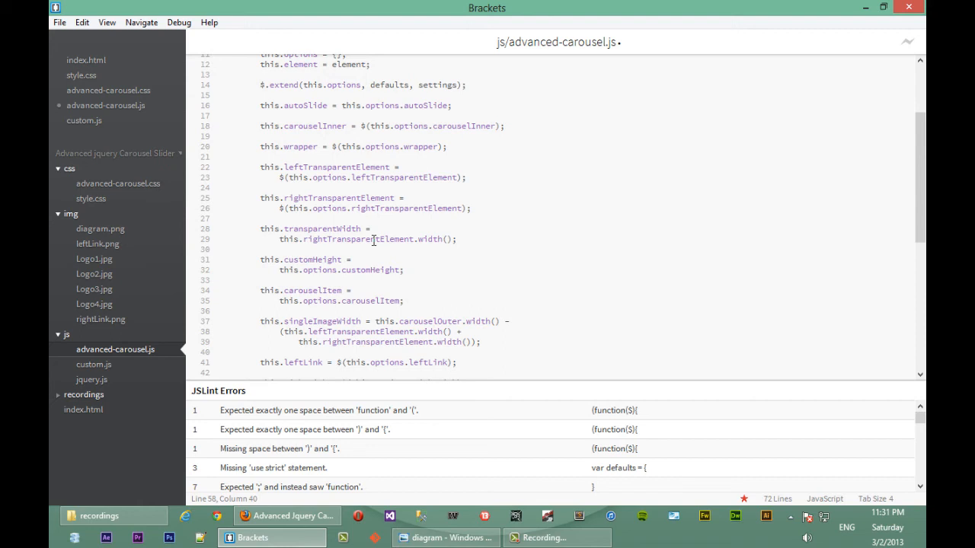
pyautogui.scroll(-3)
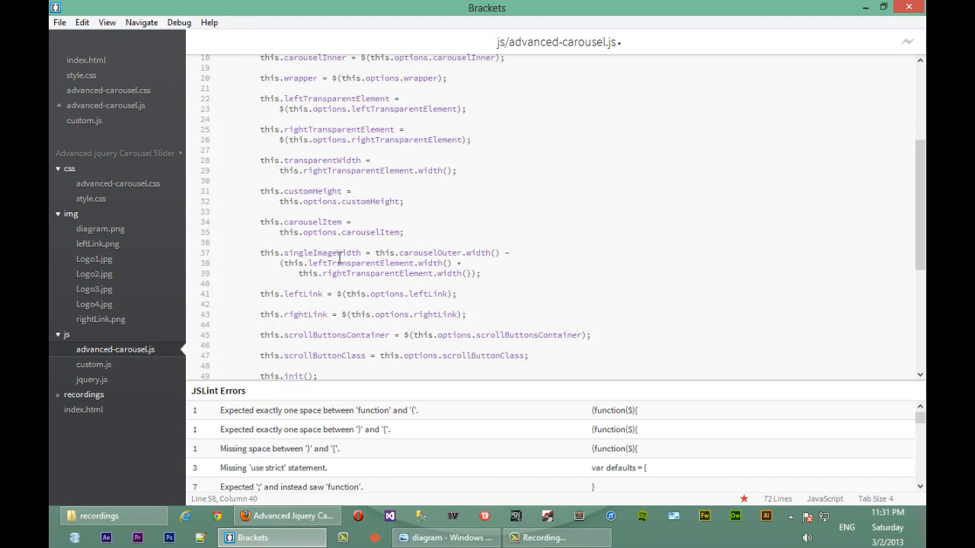
pyautogui.scroll(-3)
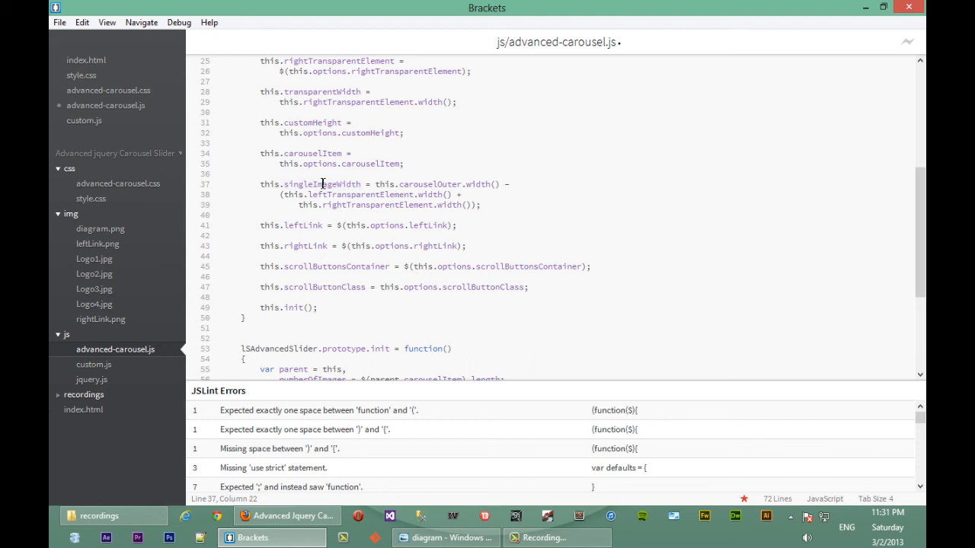
pyautogui.scroll(-3)
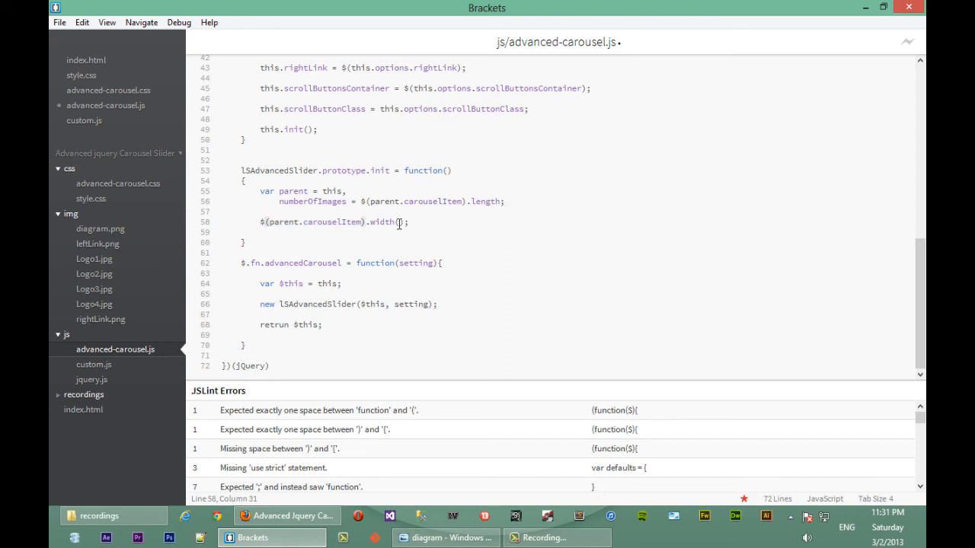
# Complete the line as $(parent.carouselItem).width(parent.singleImageWidth);
pyautogui.write('parent.singleImageWidth')
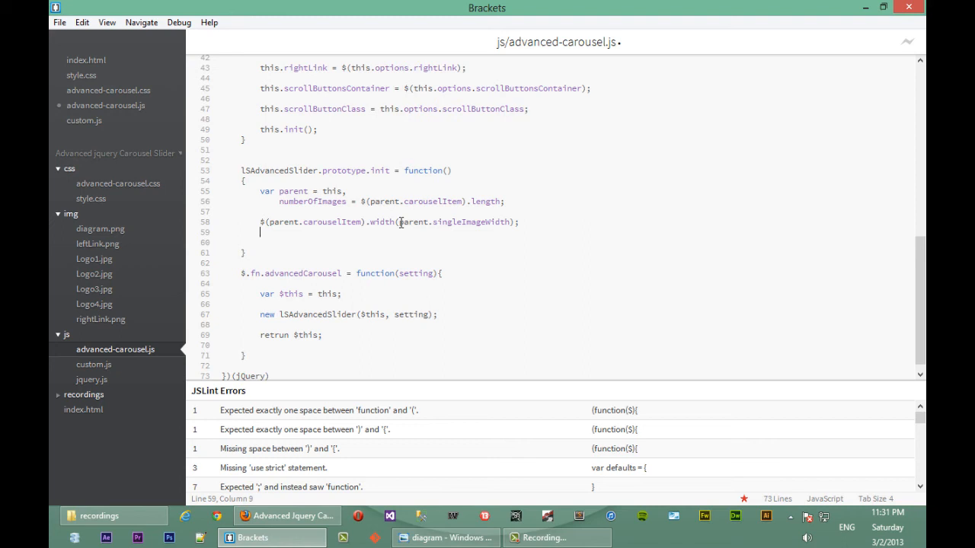
# Add parent.wrapper.width(numberOfImages * parent.singleImageWidth); and bring back the carousel diagram
pyautogui.write('parent.wrapper.')
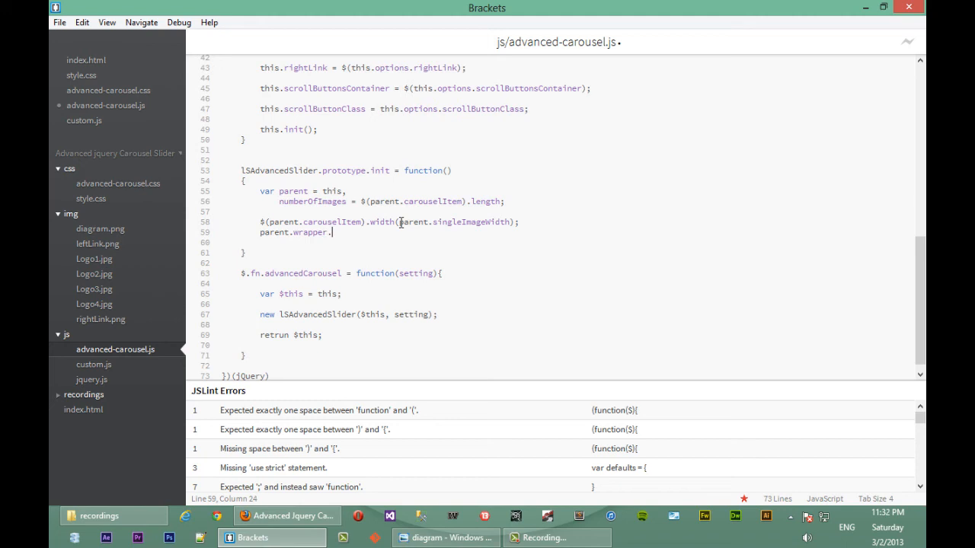
pyautogui.write('width();')
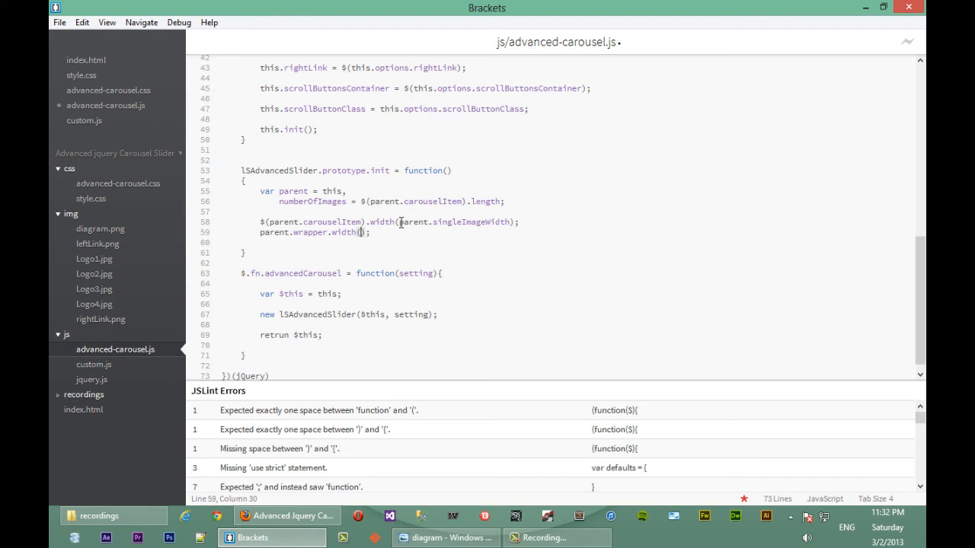
pyautogui.write('numberOfImages')
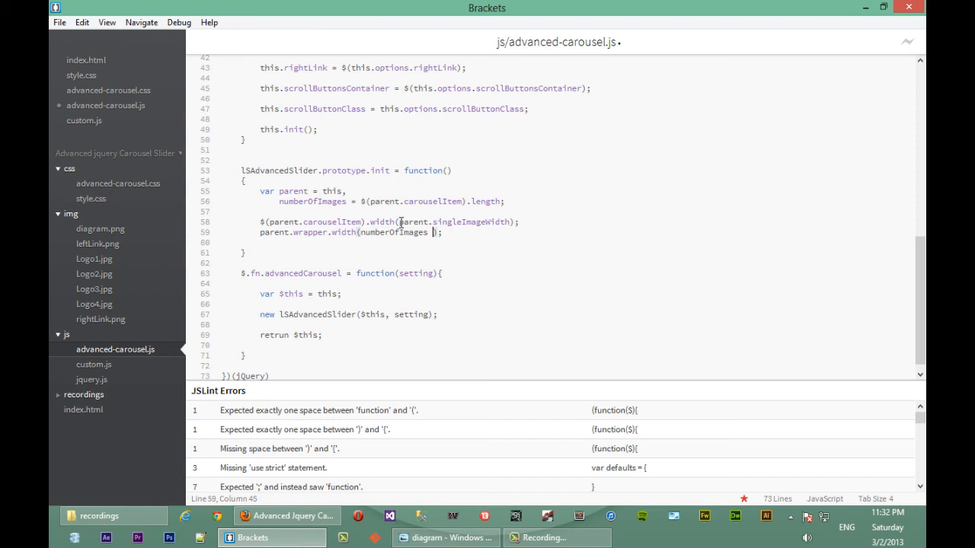
pyautogui.write('*')
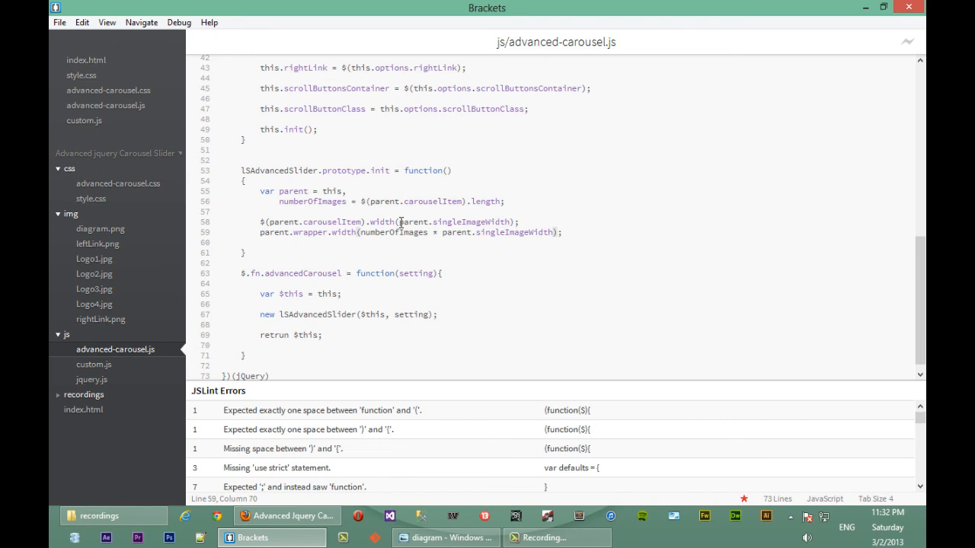
pyautogui.click(445, 536)
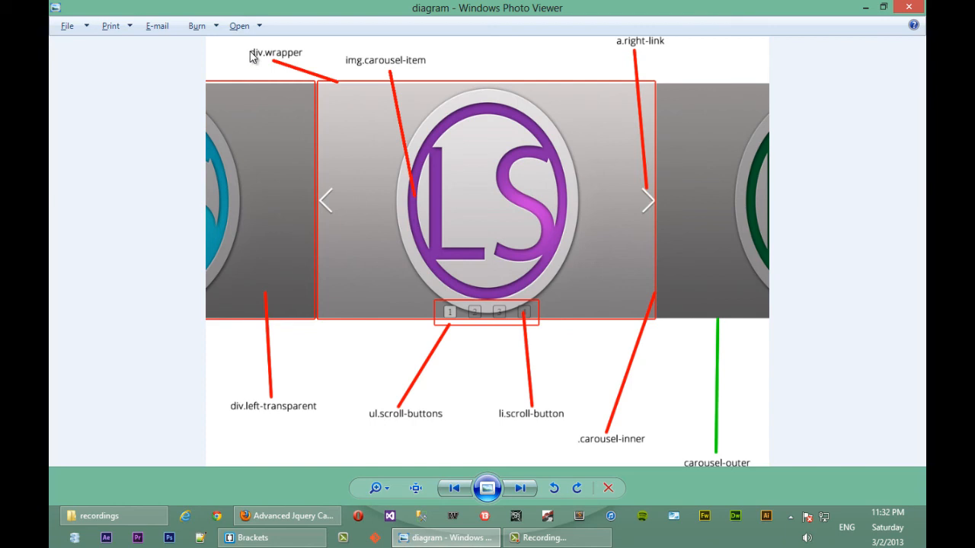
pyautogui.moveTo(347, 73)
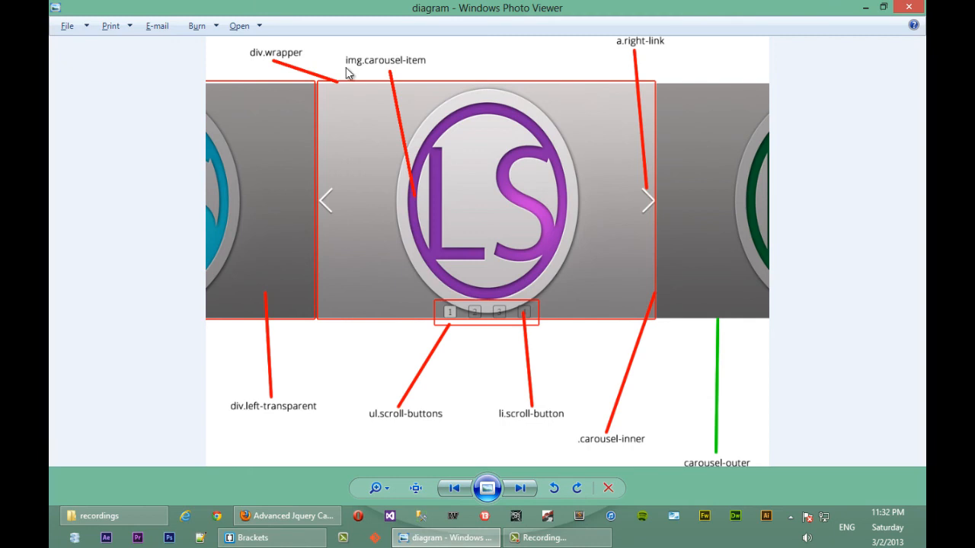
pyautogui.moveTo(323, 92)
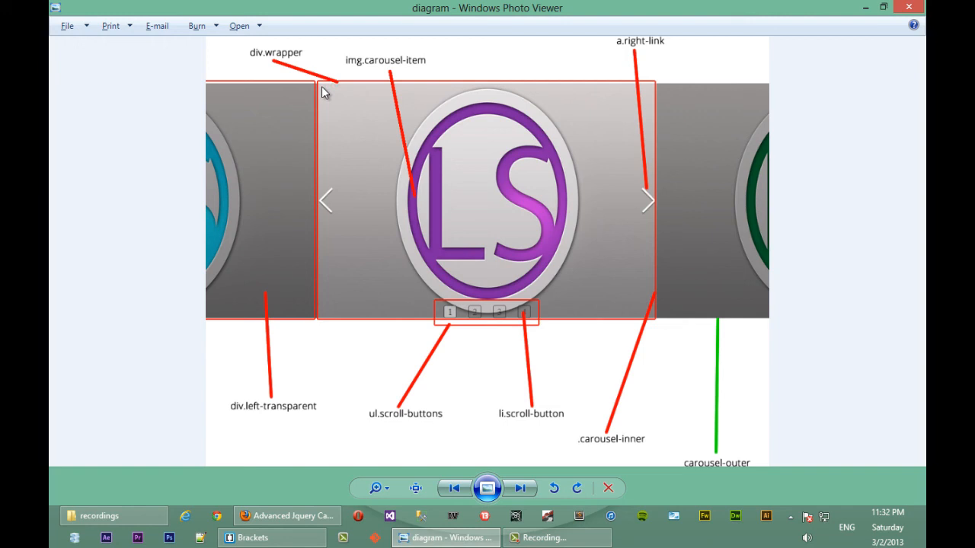
pyautogui.moveTo(755, 243)
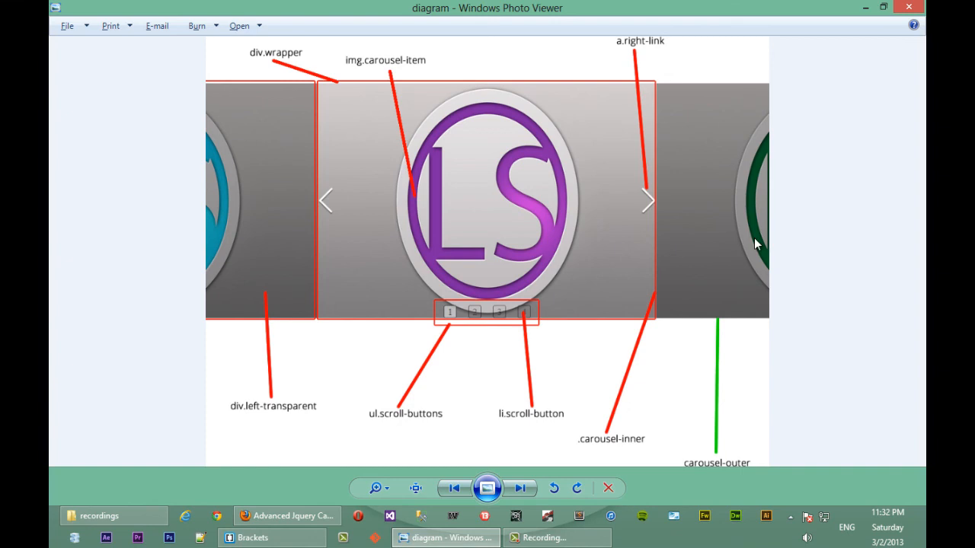
pyautogui.moveTo(350, 202)
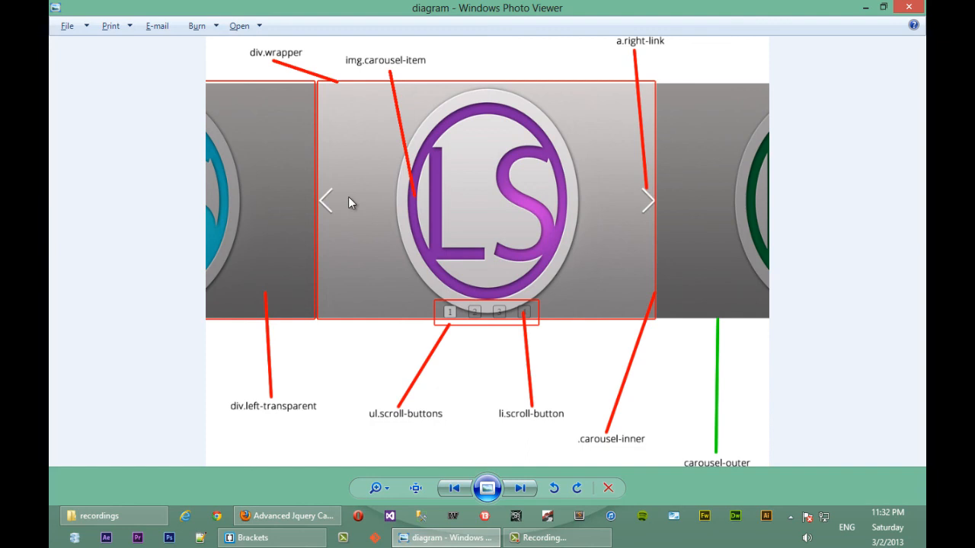
pyautogui.moveTo(572, 305)
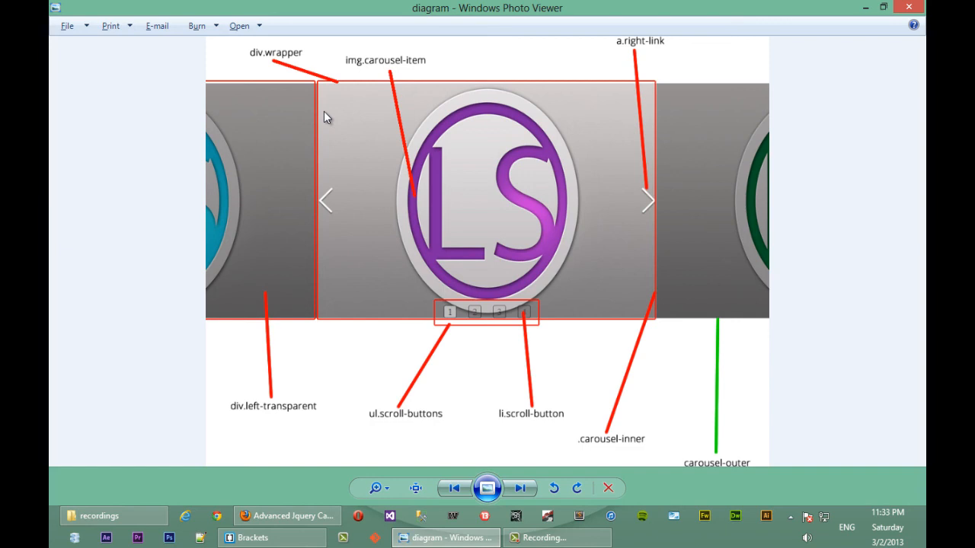
pyautogui.click(286, 515)
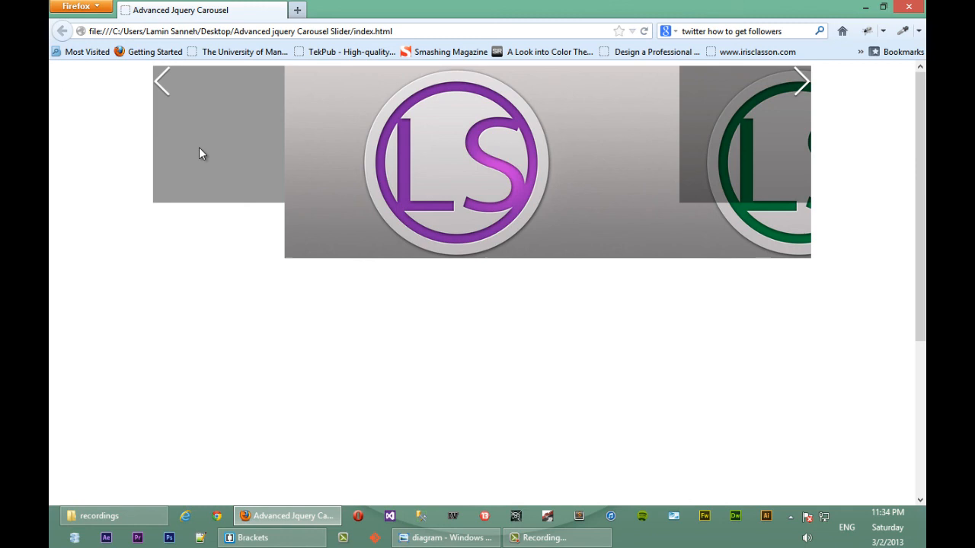
pyautogui.moveTo(210, 147)
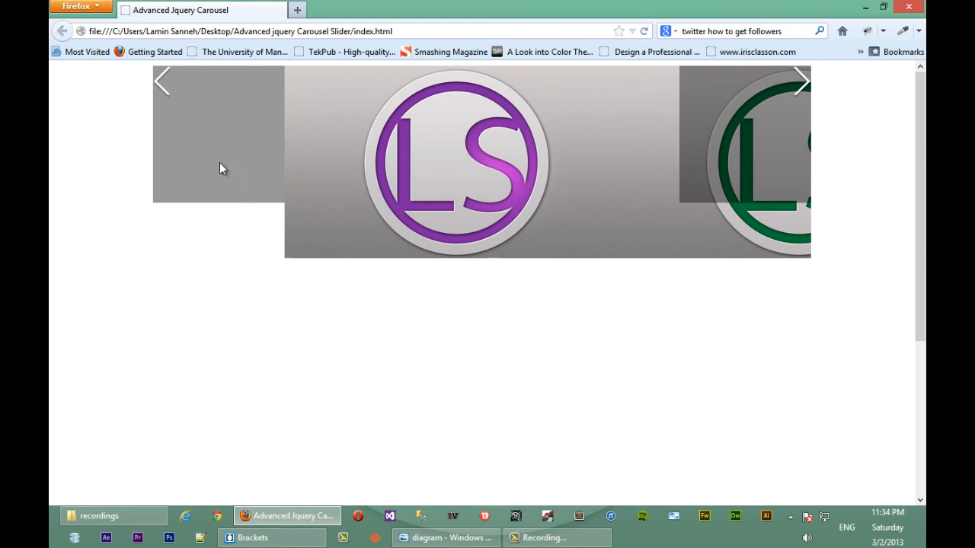
pyautogui.moveTo(342, 137)
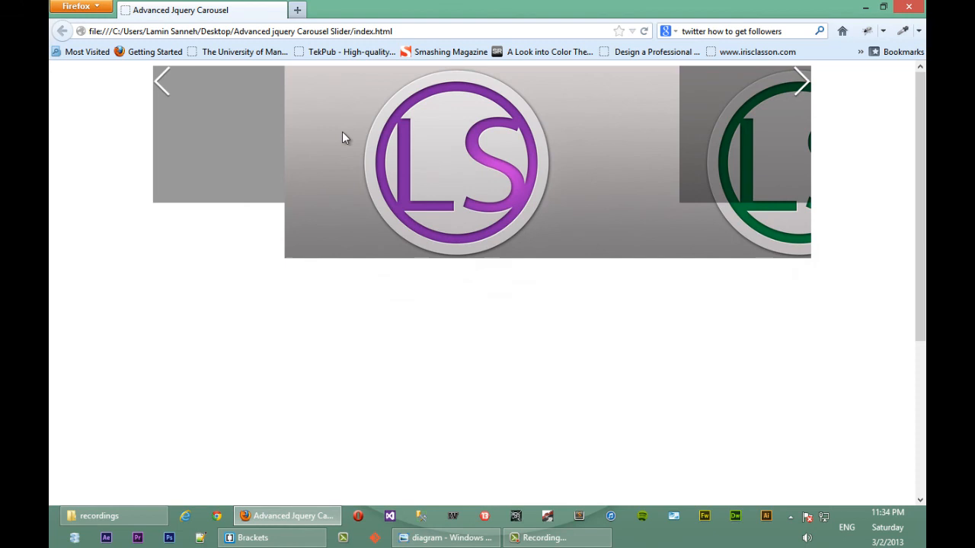